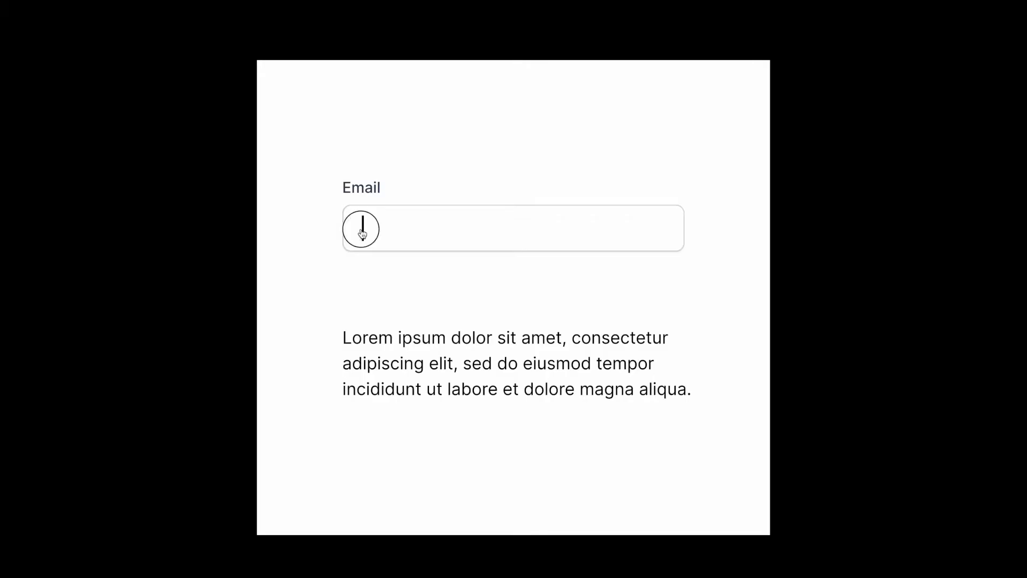
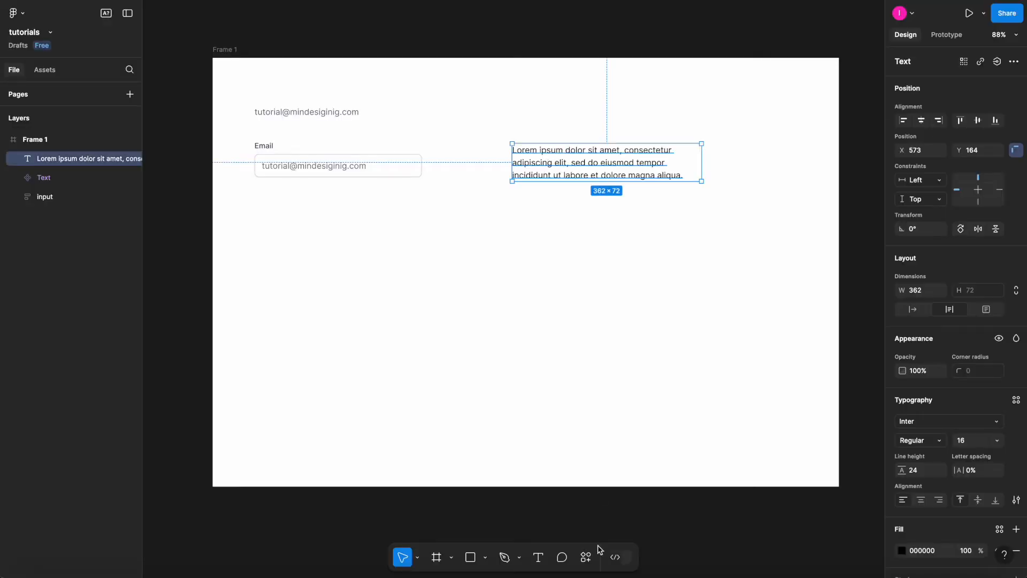
- Run Typist on the Lorem ipsum paragraph in Letter mode at medium speed and create the component
click(585, 557)
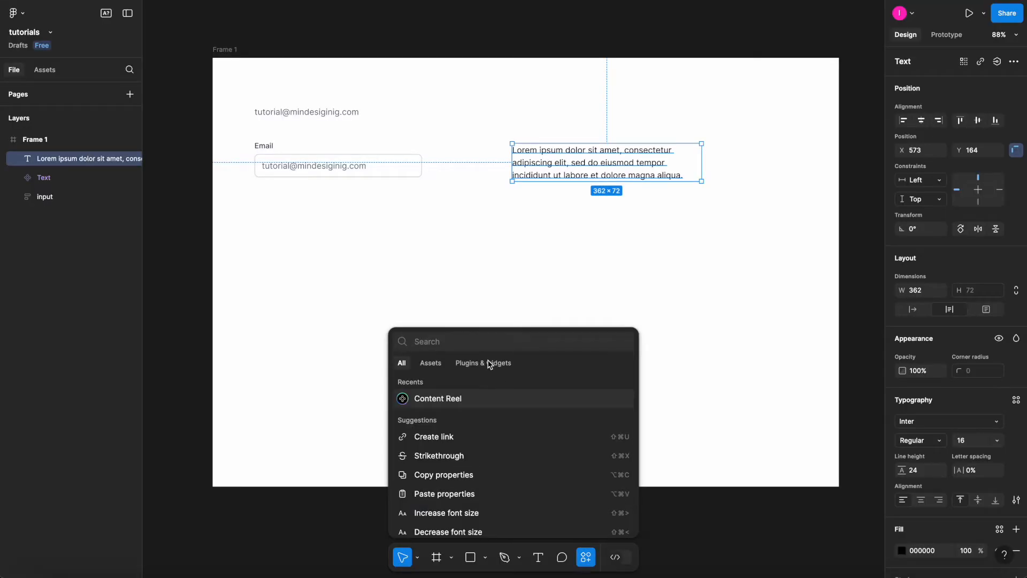
text(typist)
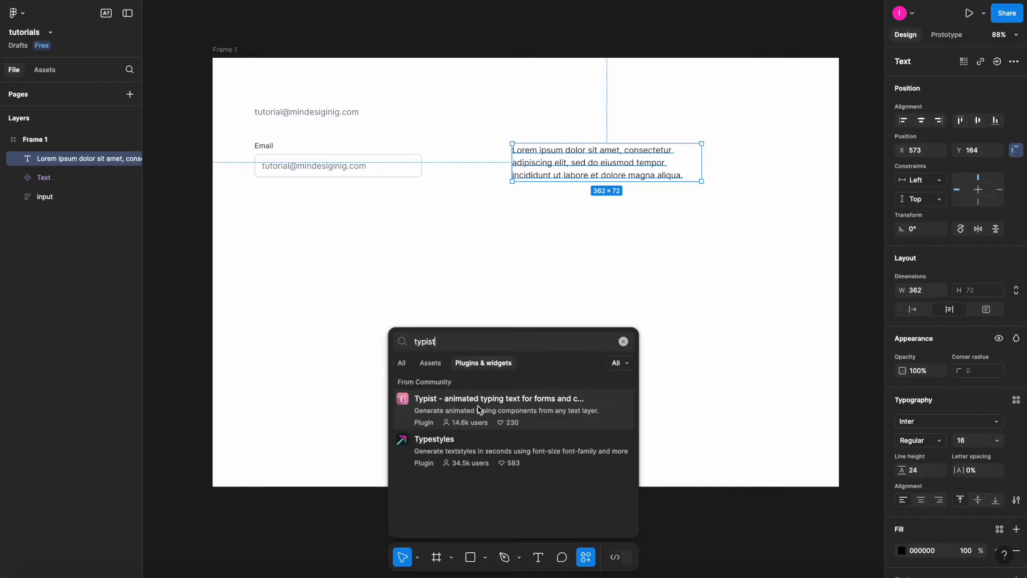
click(497, 398)
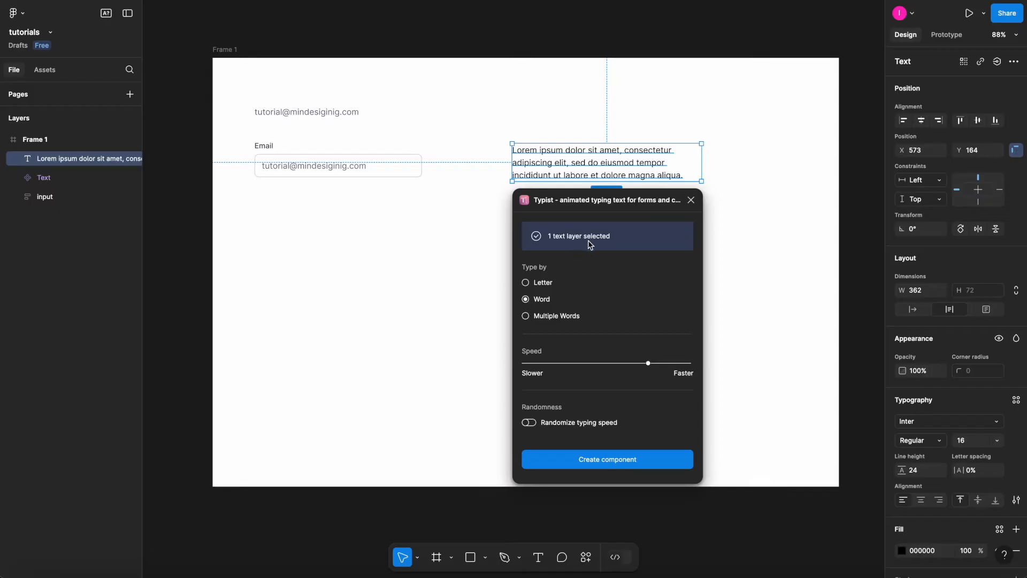
click(525, 283)
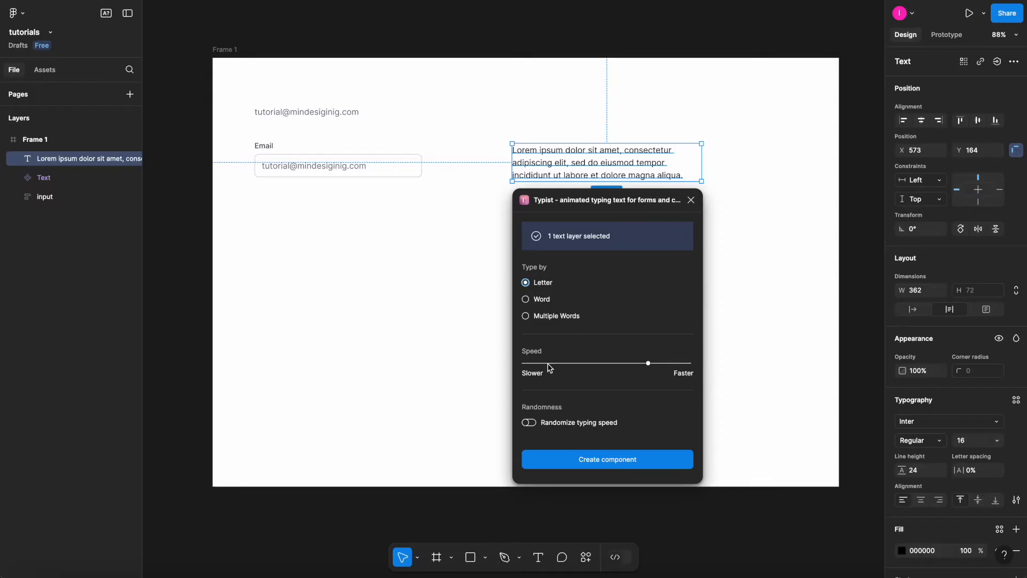
drag(648, 363, 605, 363)
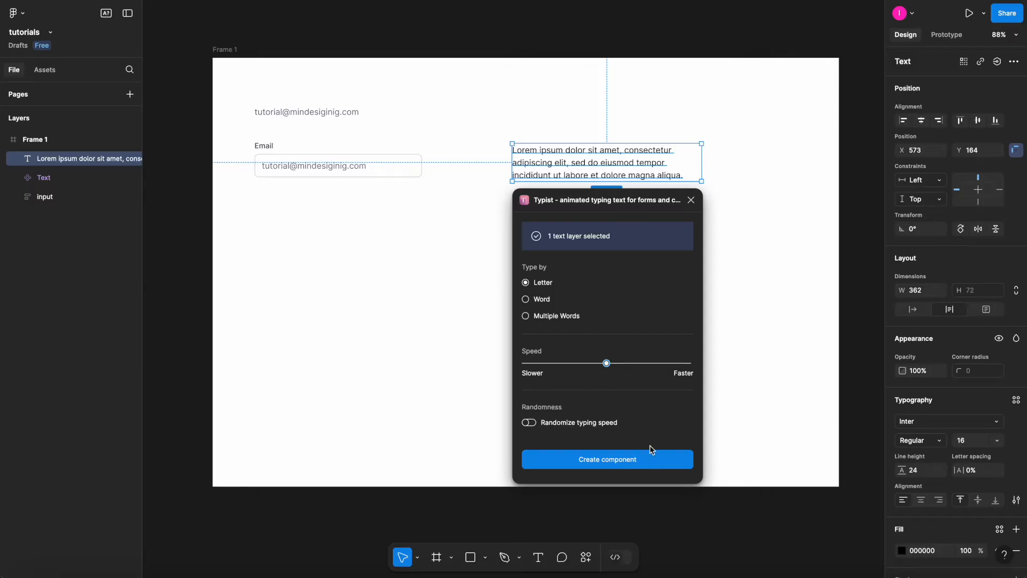
click(606, 458)
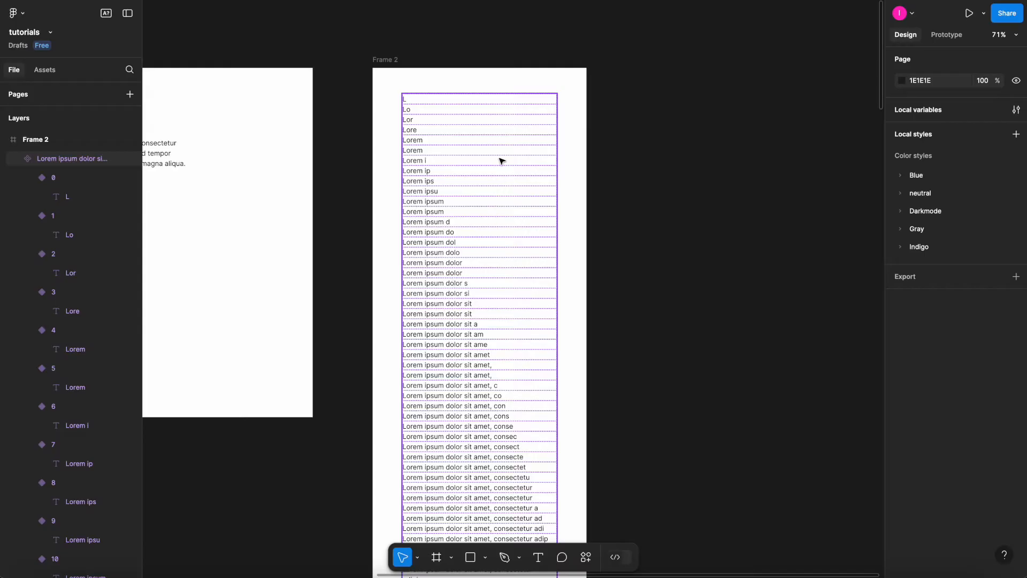
mouse_move(521, 192)
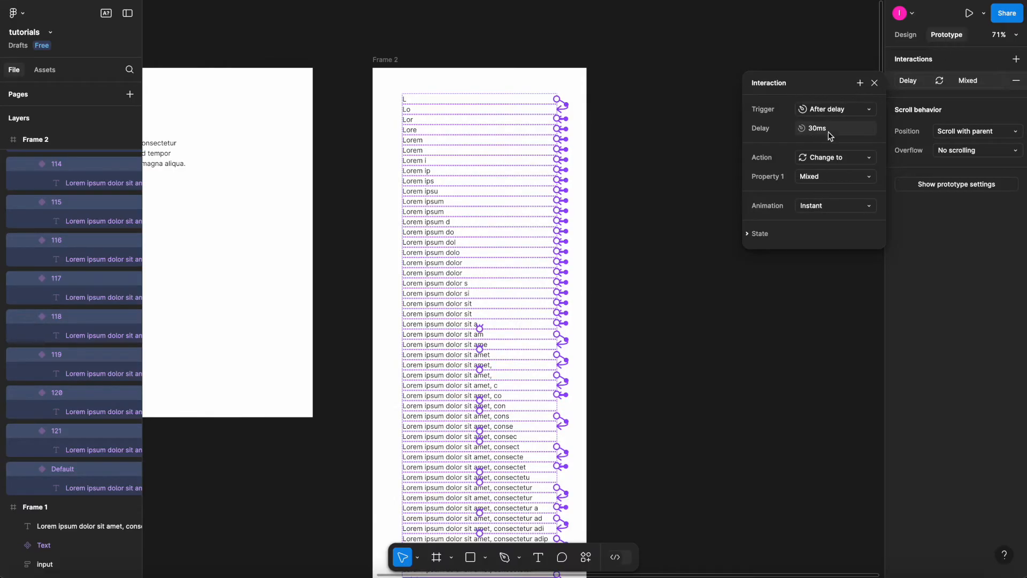
- Open the After delay interaction on the generated typing variants in the Prototype tab
click(835, 128)
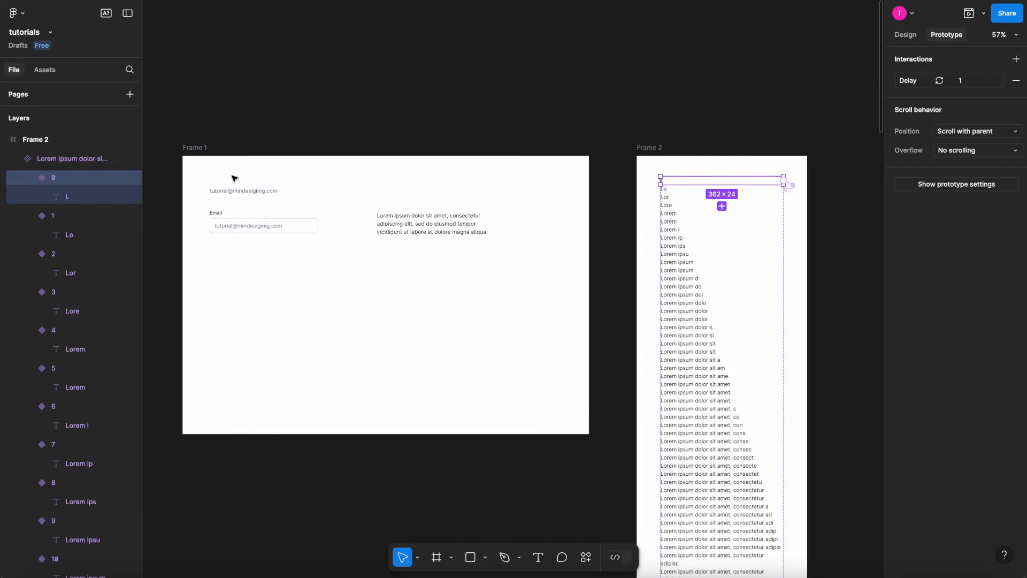
- Place the typing component where Frame 1's paragraph was, then preview Frame 1
click(431, 224)
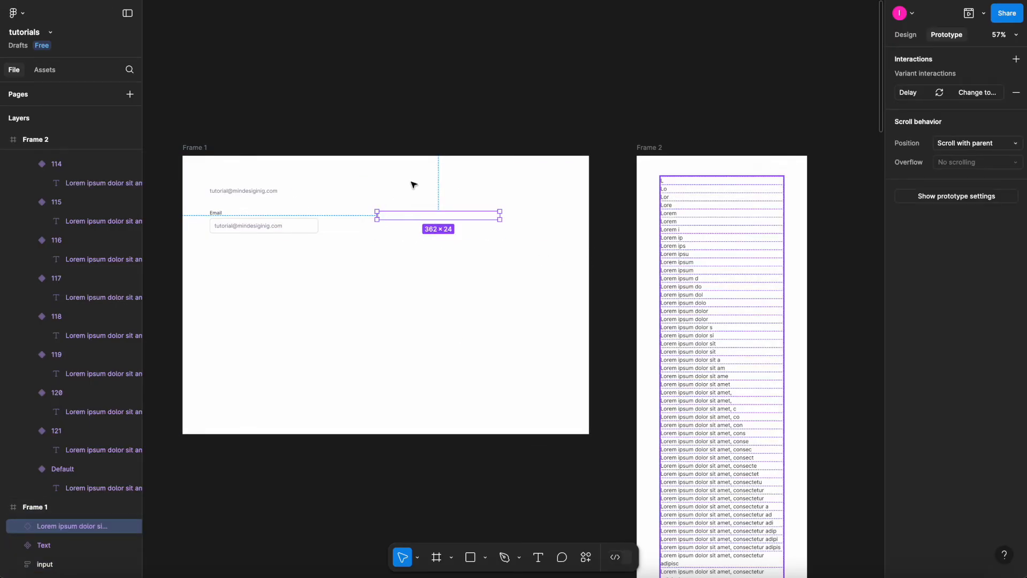
click(970, 12)
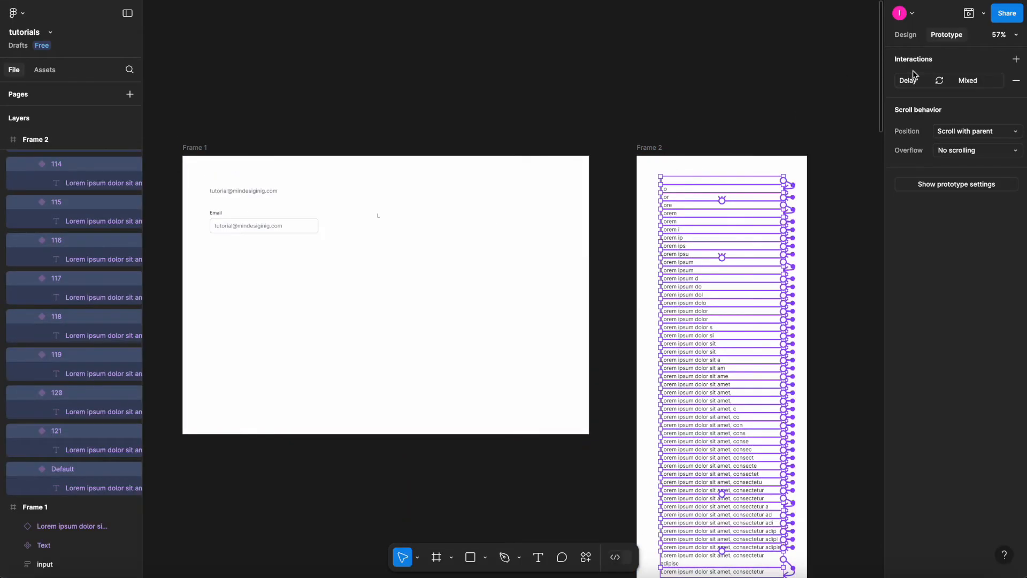
click(909, 79)
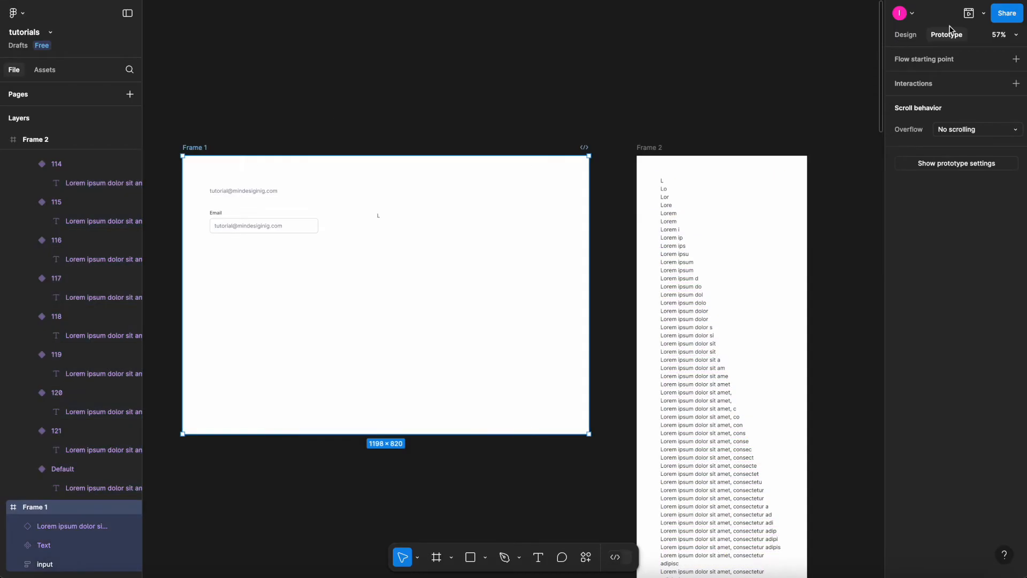
click(969, 12)
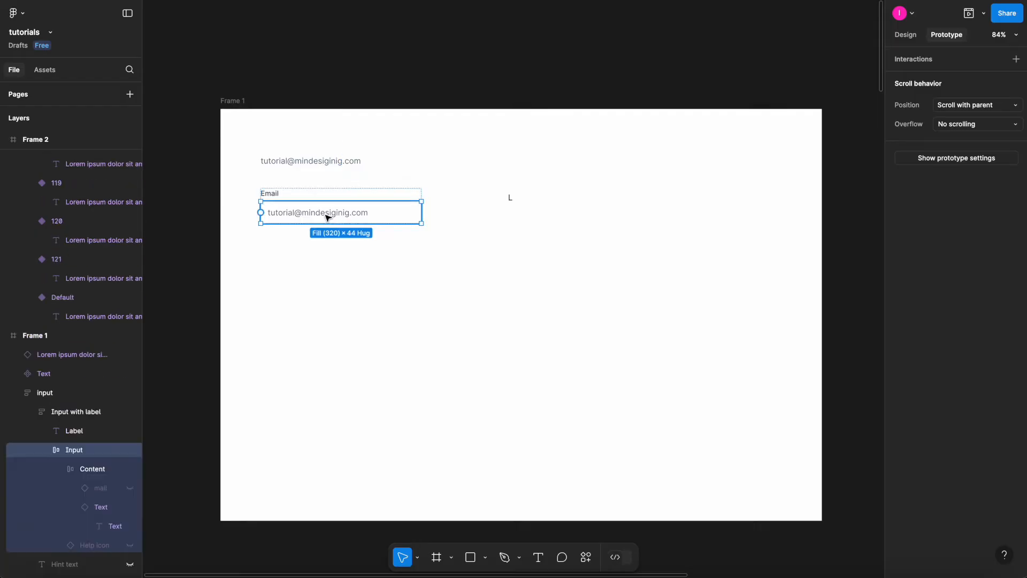
click(311, 160)
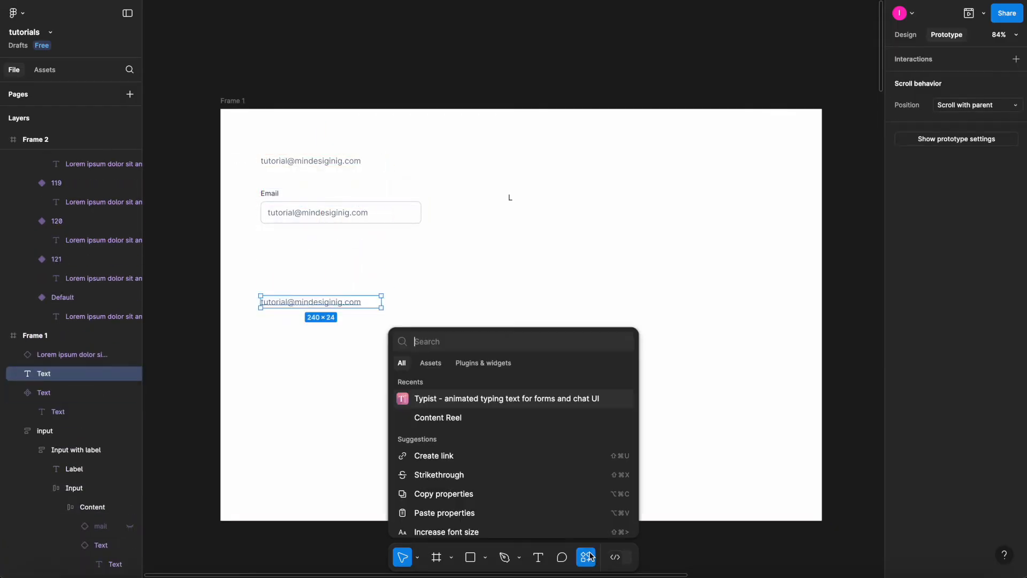
click(505, 398)
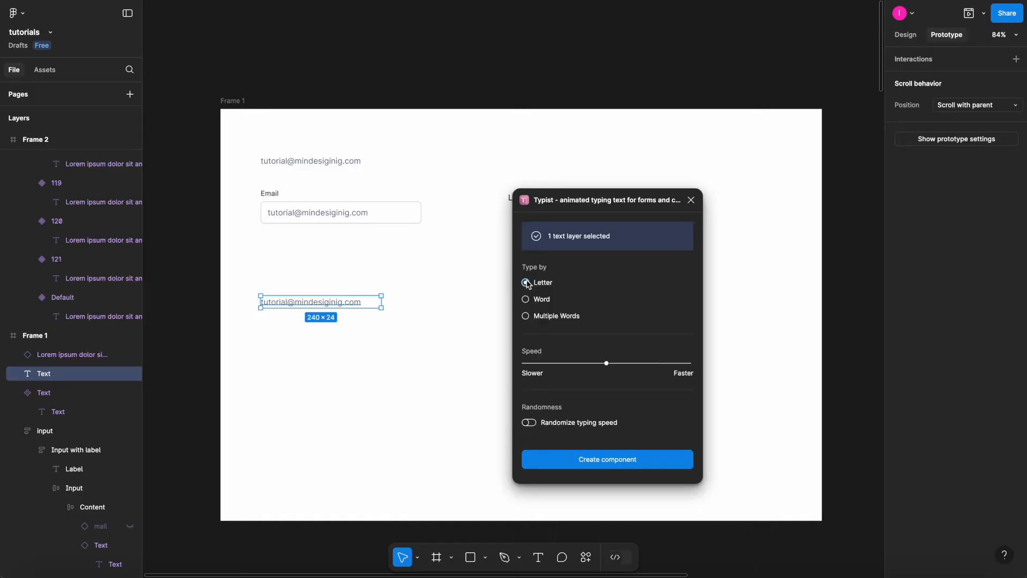
click(606, 458)
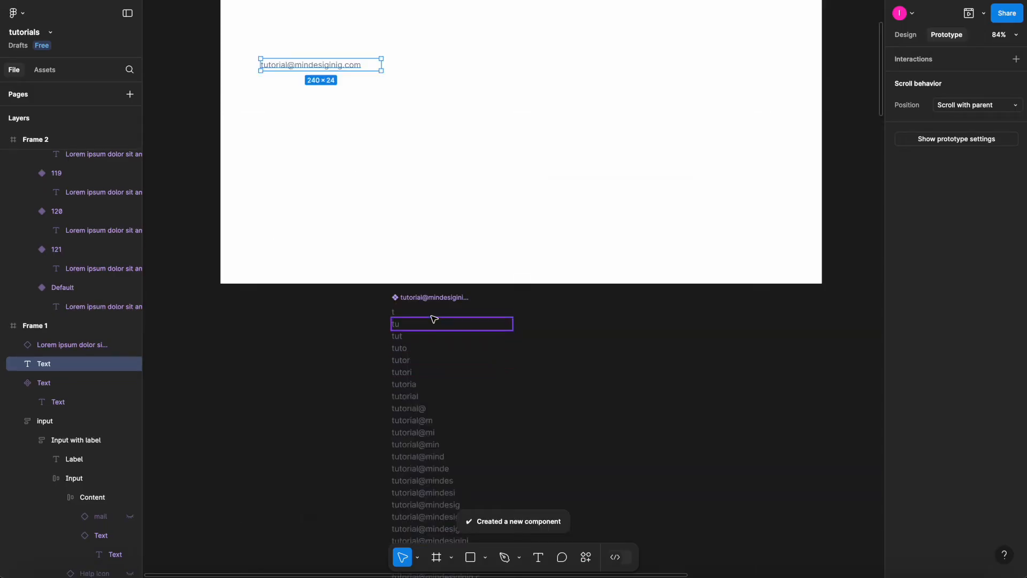
scroll(down, 3)
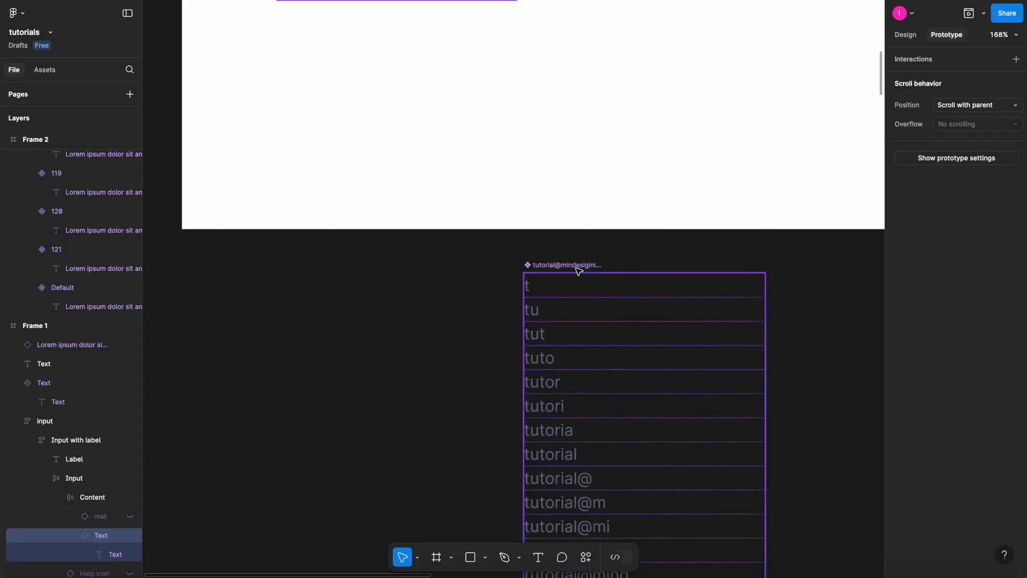
- Swap the email field's text for the 'tuto' typing component and preview it typing the address
click(920, 64)
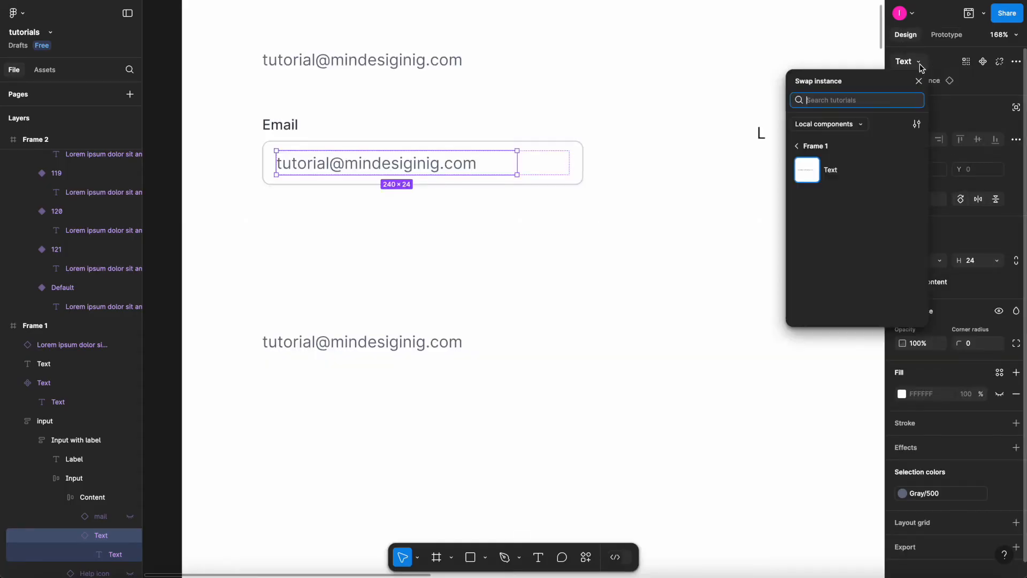
text(tuto)
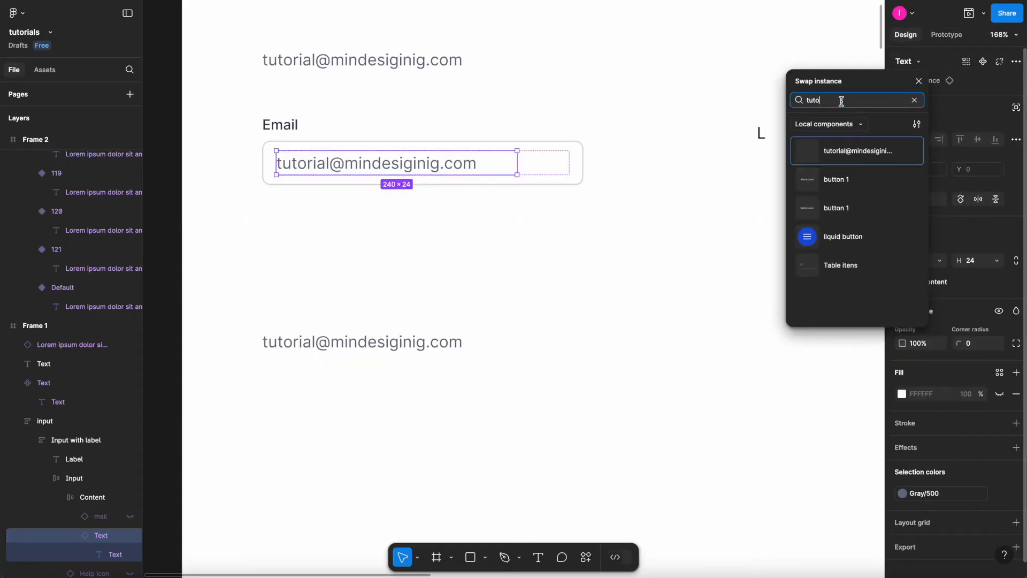
click(855, 151)
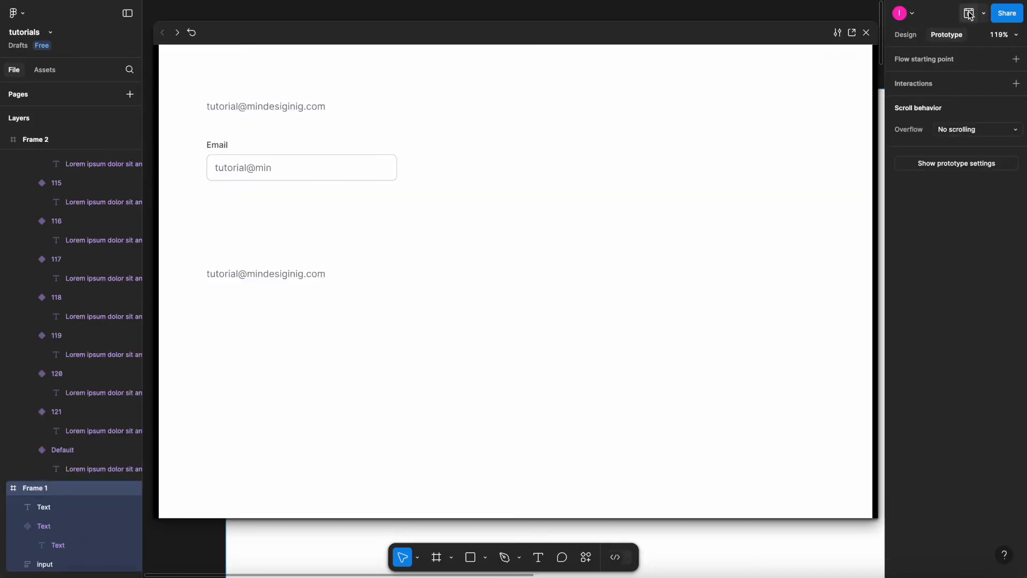
text(desiginig.com)
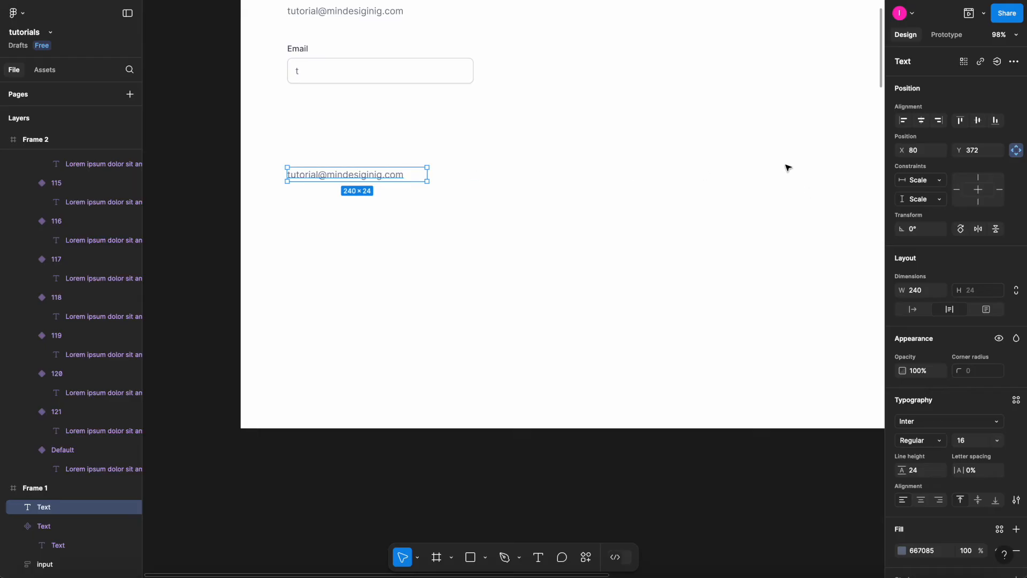
- Set the lower email text width to 200 and create a letter-by-letter Typist component
drag(429, 173, 405, 173)
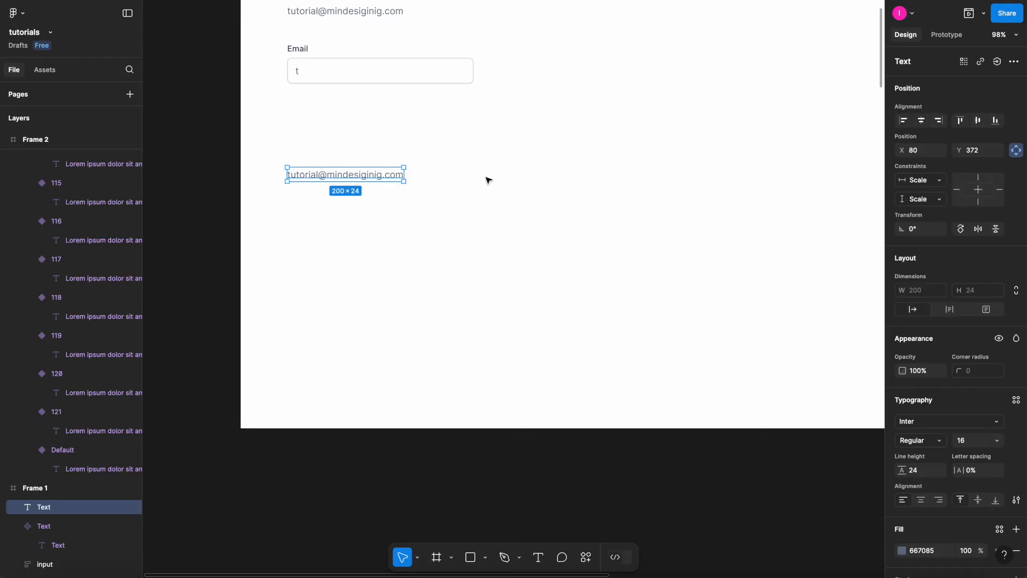
mouse_move(485, 204)
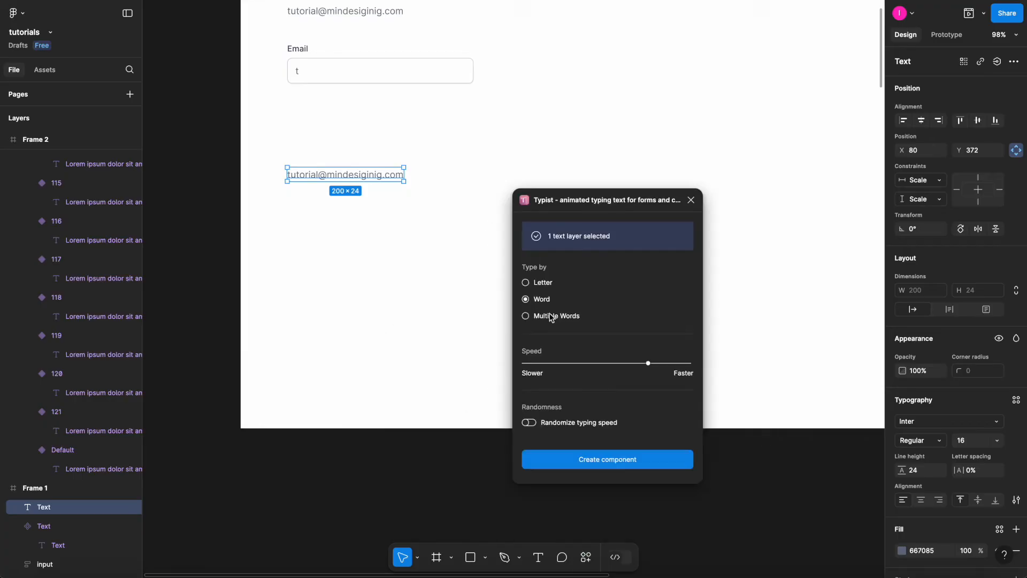
click(526, 282)
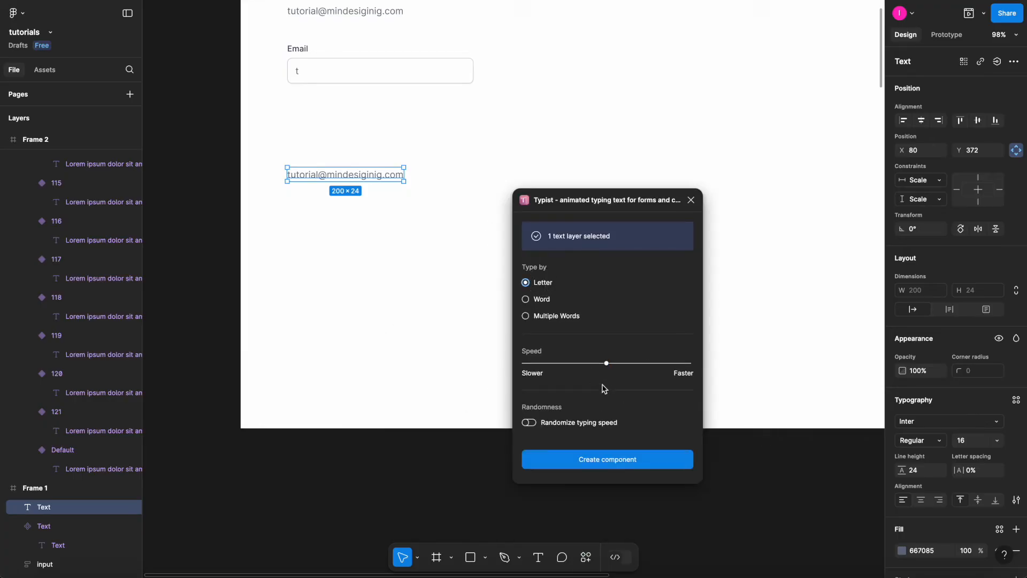
click(606, 459)
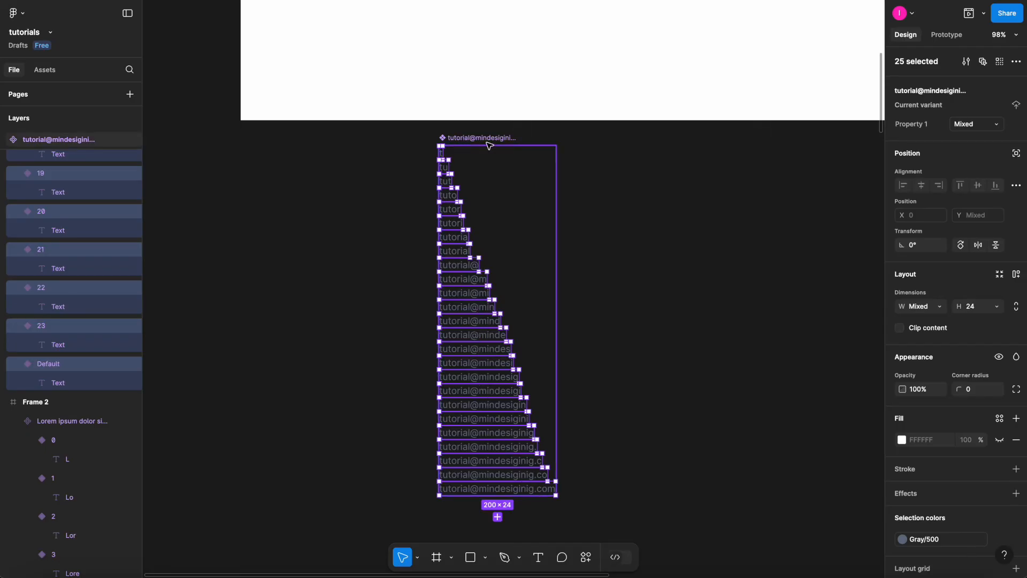
mouse_move(538, 254)
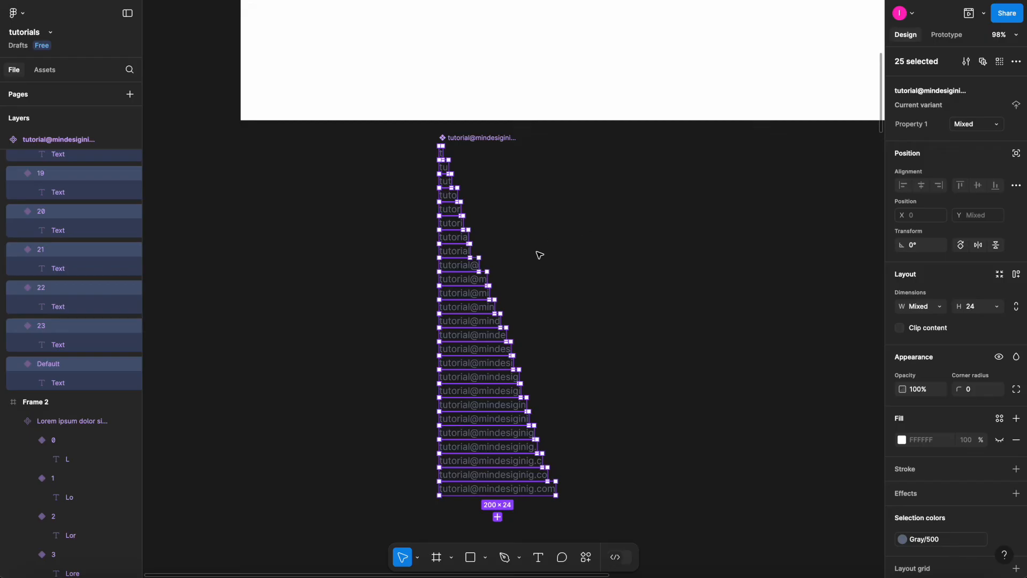
- Add a black 2-weight stroke to all 25 typing variants and adjust its sides
scroll(down, 3)
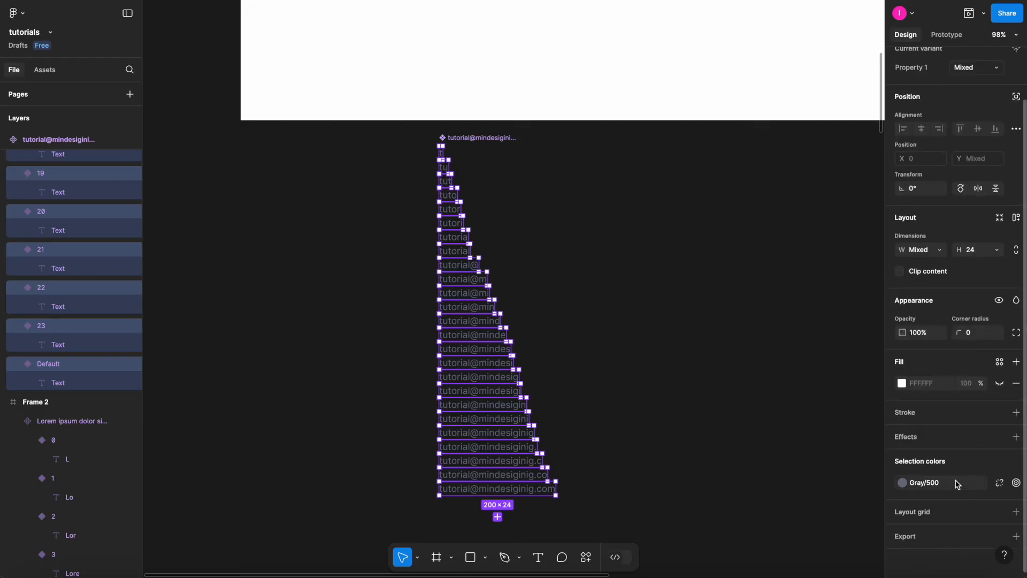
click(1016, 412)
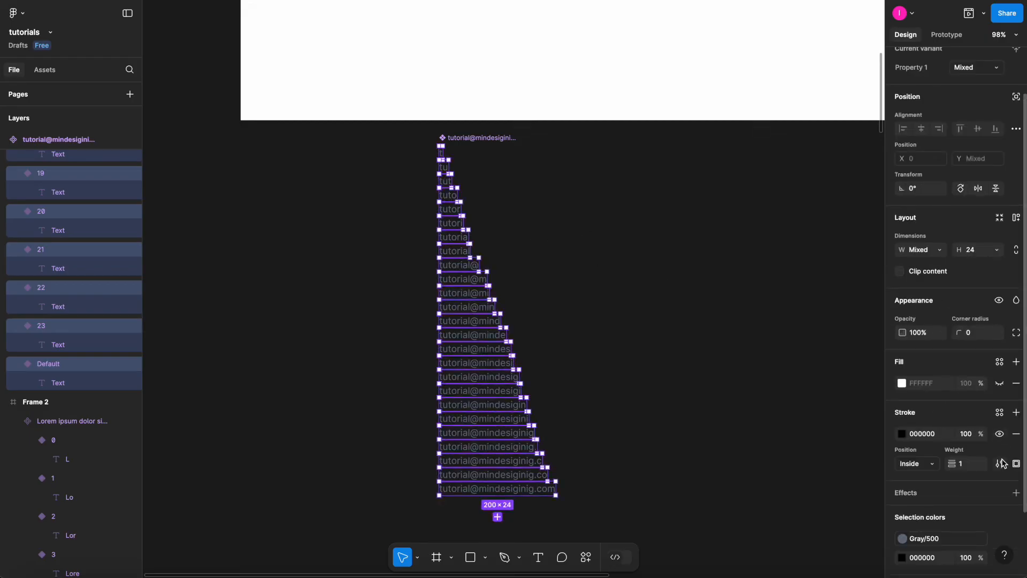
click(1016, 463)
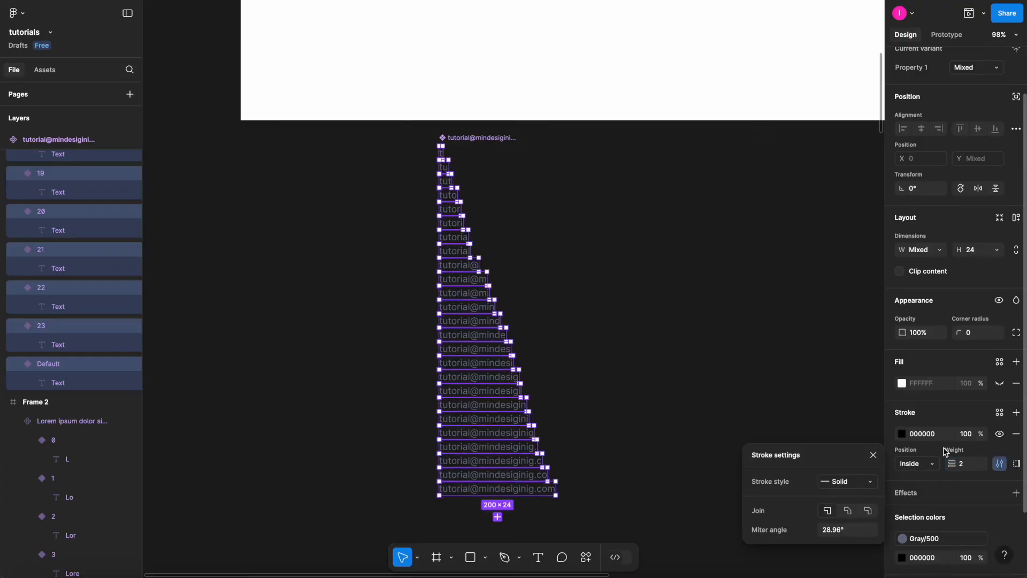
click(639, 220)
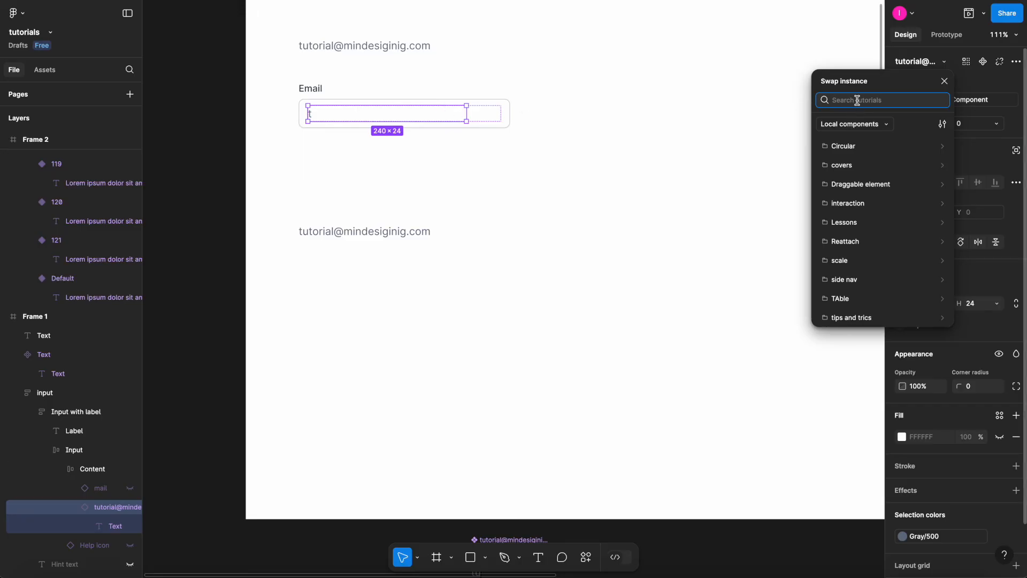
- Swap the input text to the cursor-bar 'tuto' component and open the labelled input's context menu
text(tuto)
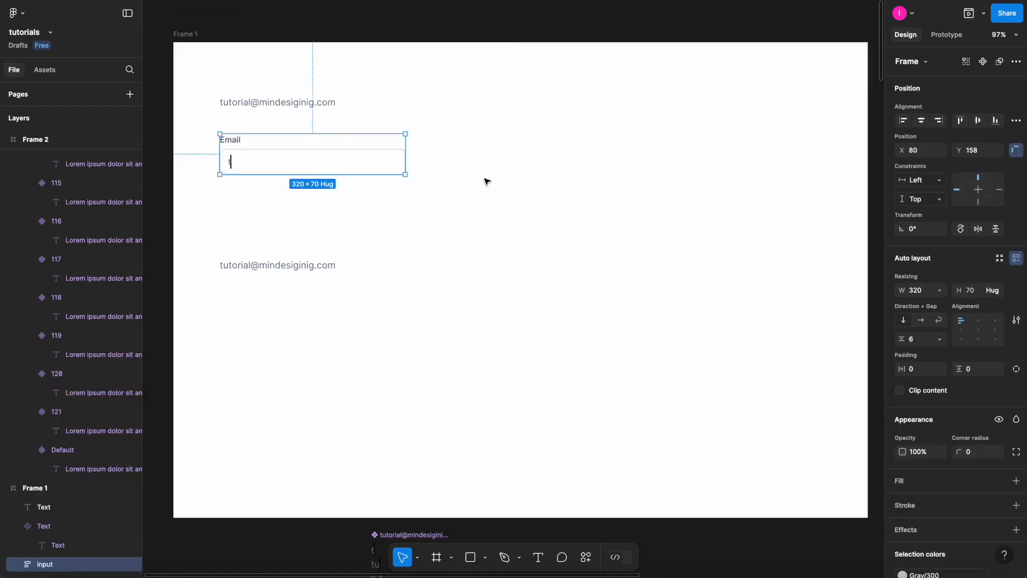
right_click(311, 161)
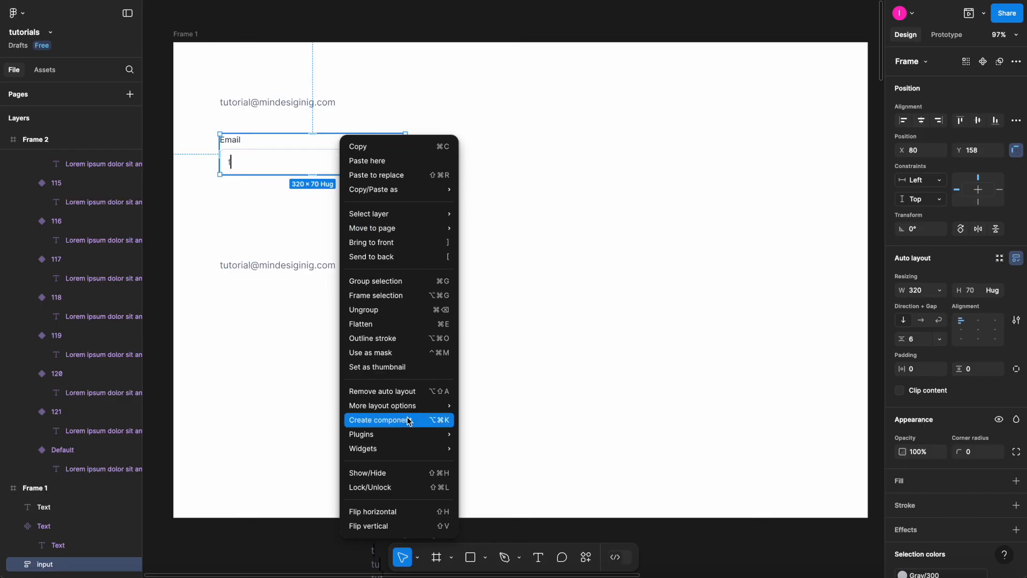